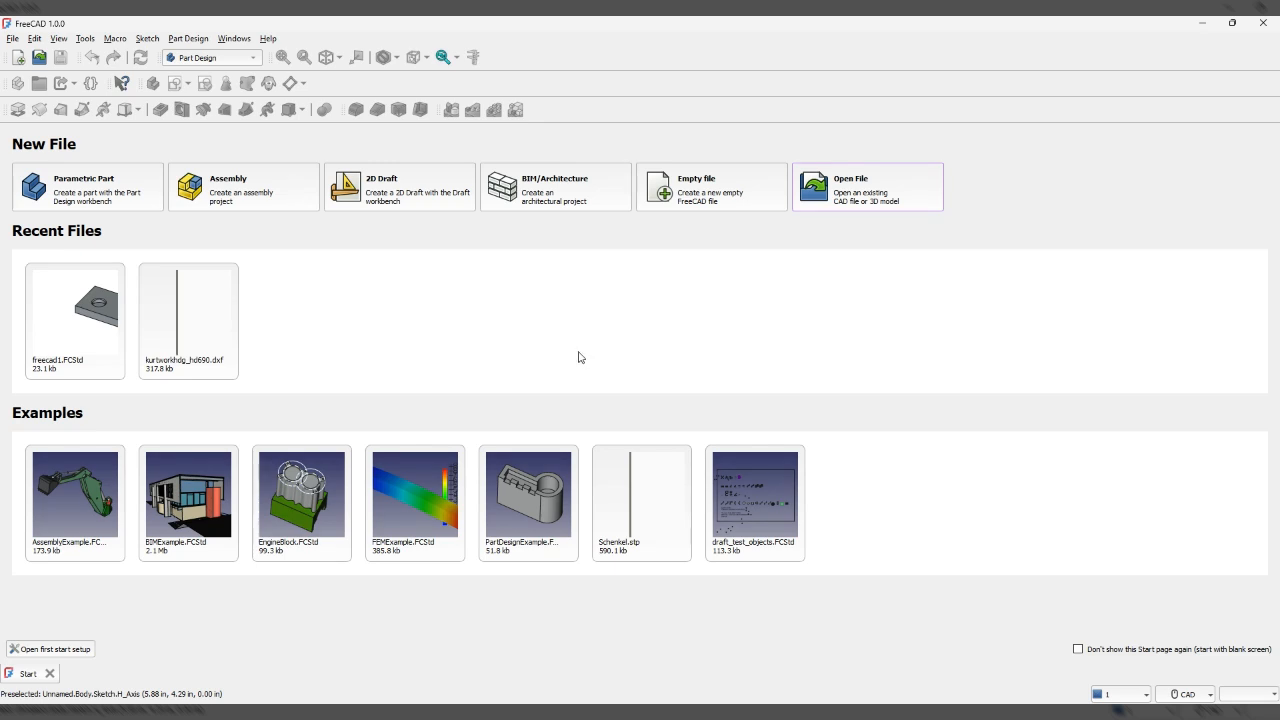
pyautogui.moveTo(573, 348)
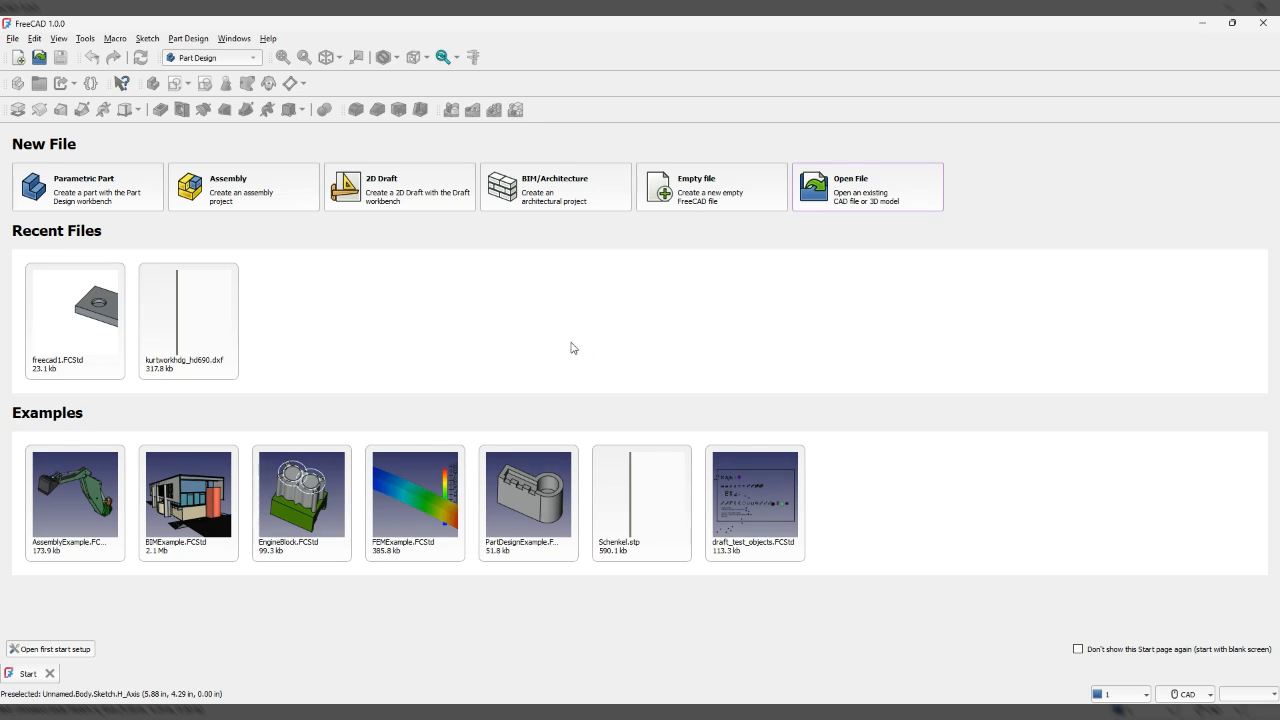
pyautogui.moveTo(563, 330)
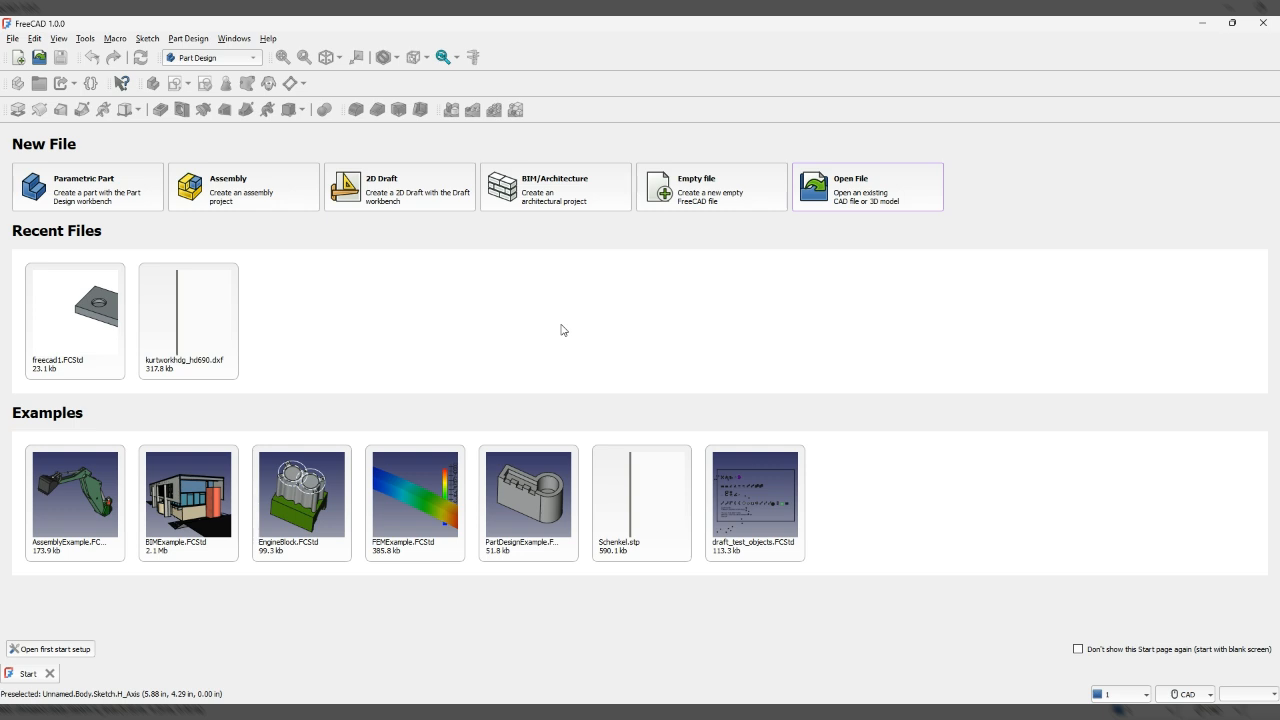
pyautogui.moveTo(573, 304)
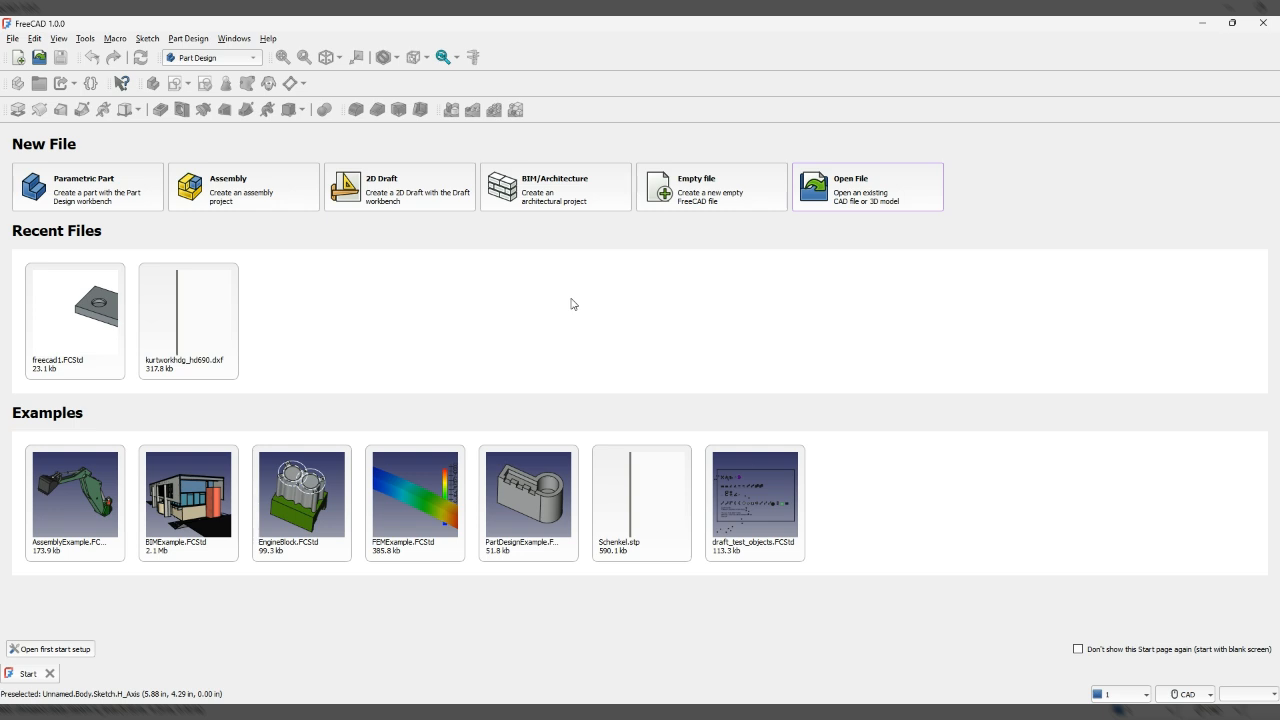
pyautogui.moveTo(690, 195)
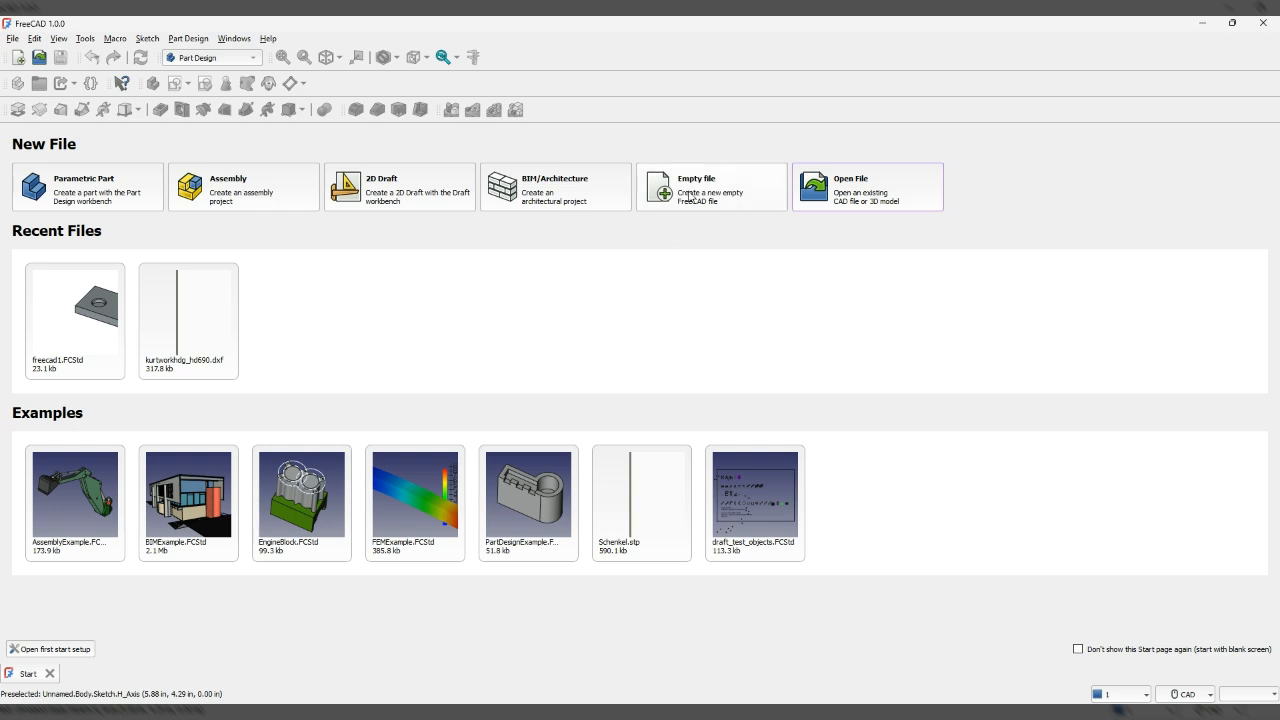
# Step: Create a parametric part with a body and an empty sketch on the XY plane
pyautogui.click(87, 187)
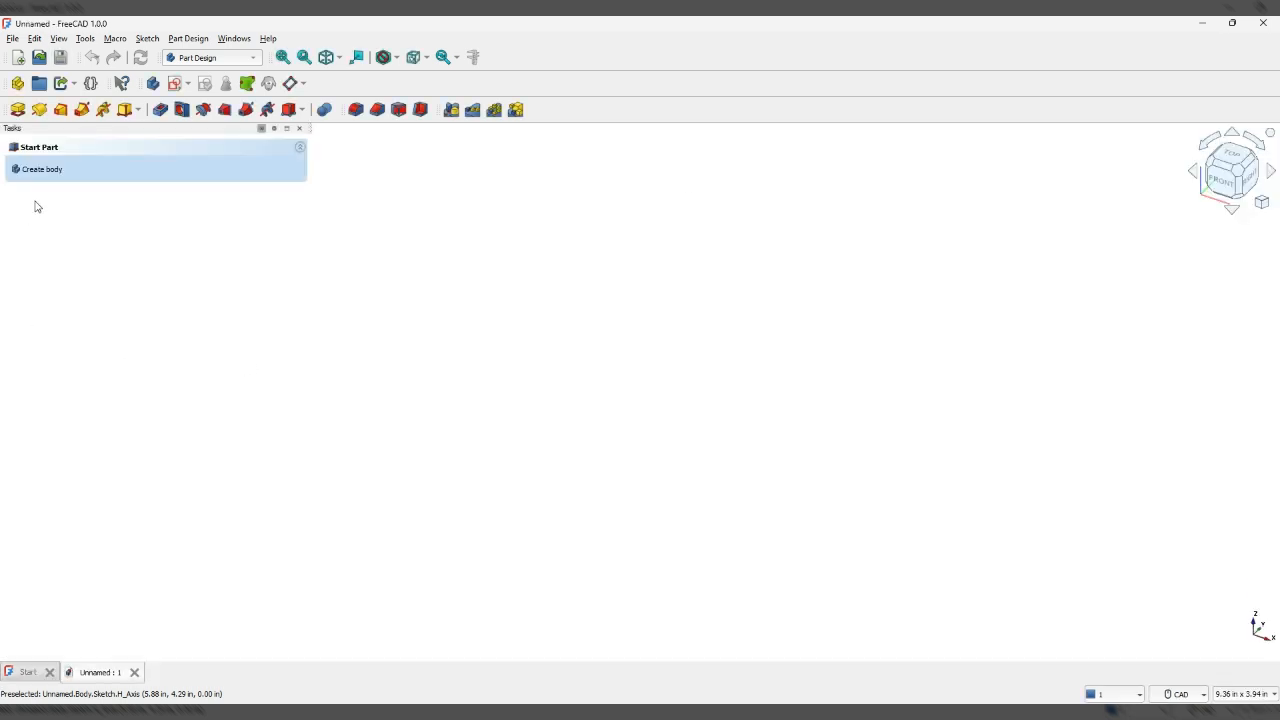
pyautogui.click(41, 168)
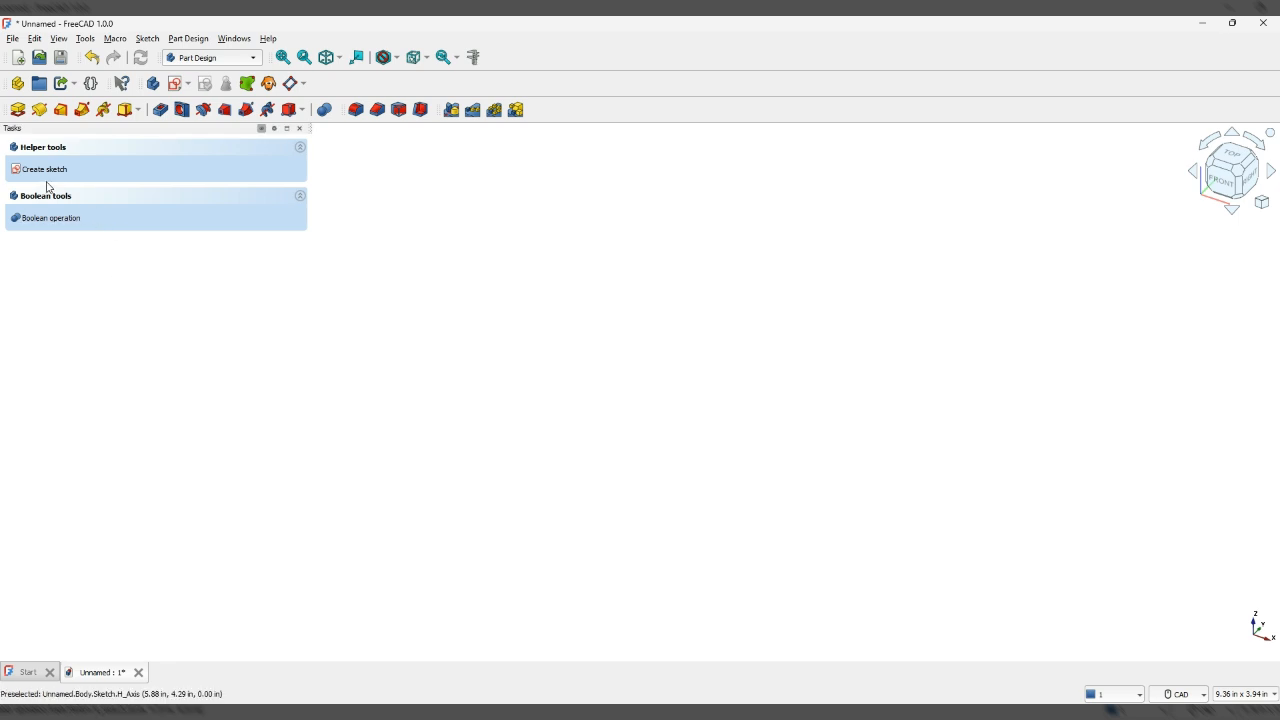
pyautogui.click(44, 168)
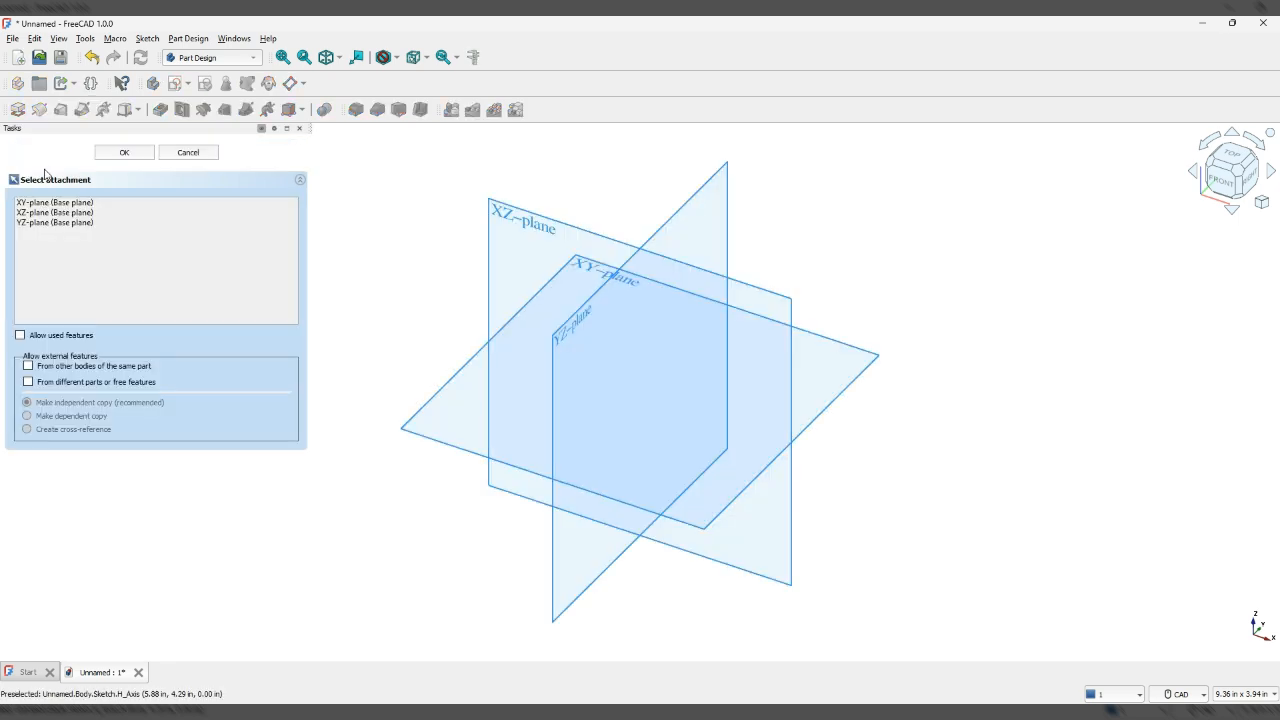
pyautogui.click(54, 202)
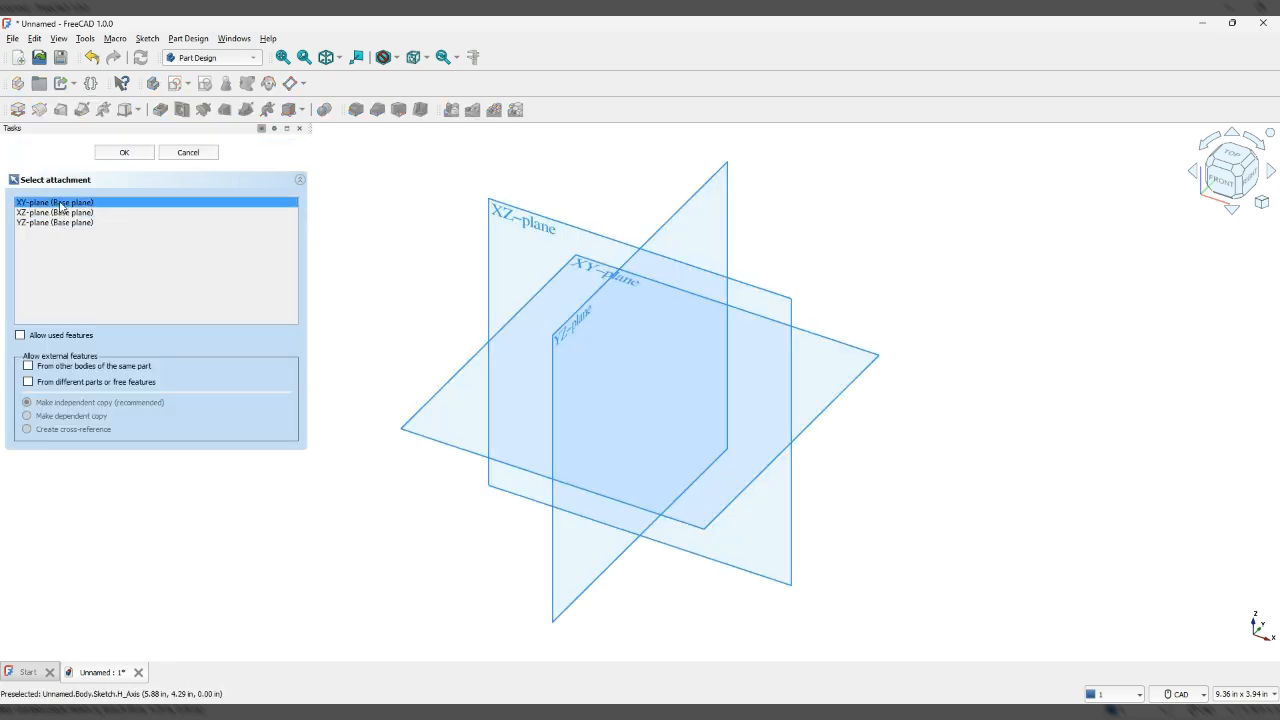
pyautogui.click(54, 212)
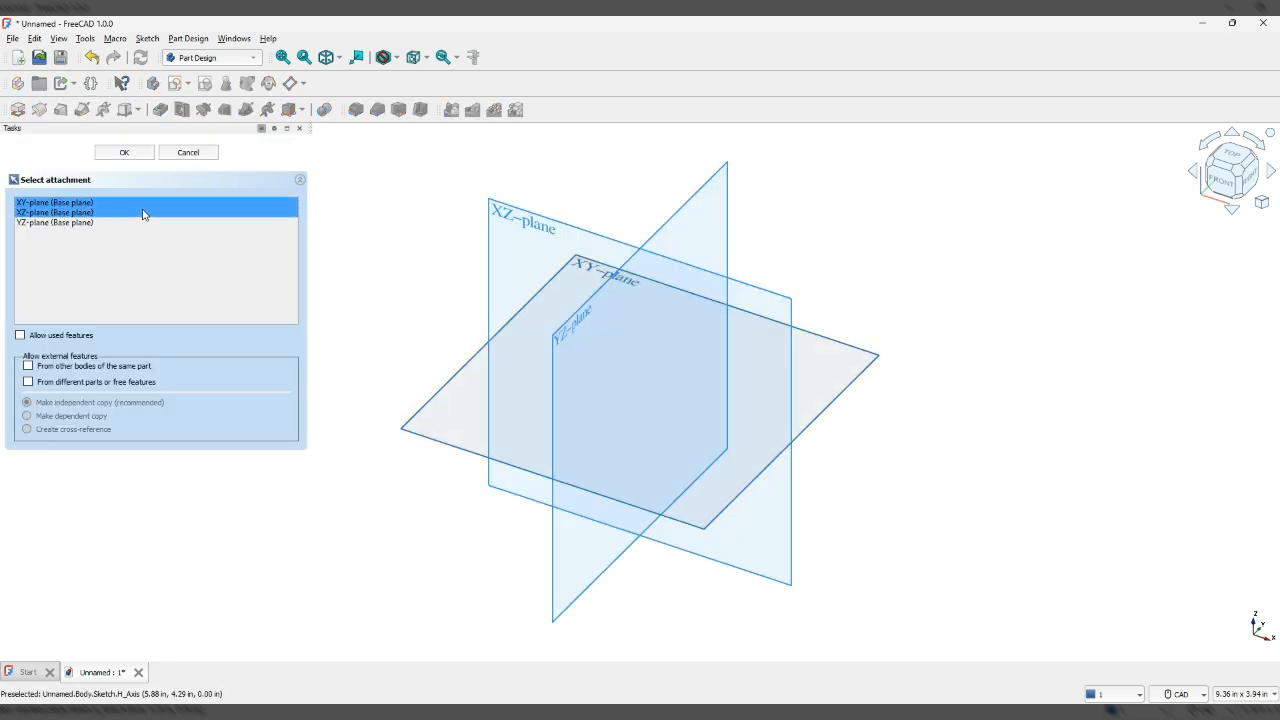
pyautogui.click(124, 152)
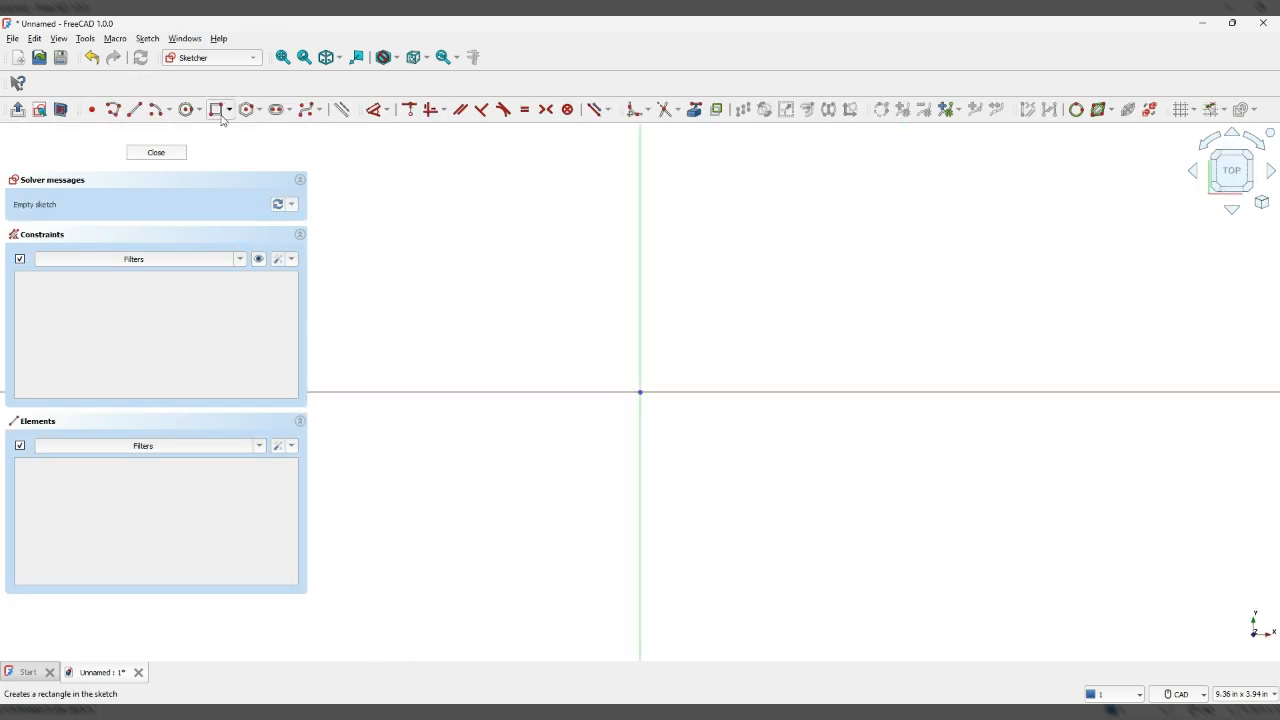
# Step: Draw a 5 in × 5 in rectangle from the origin
pyautogui.click(215, 109)
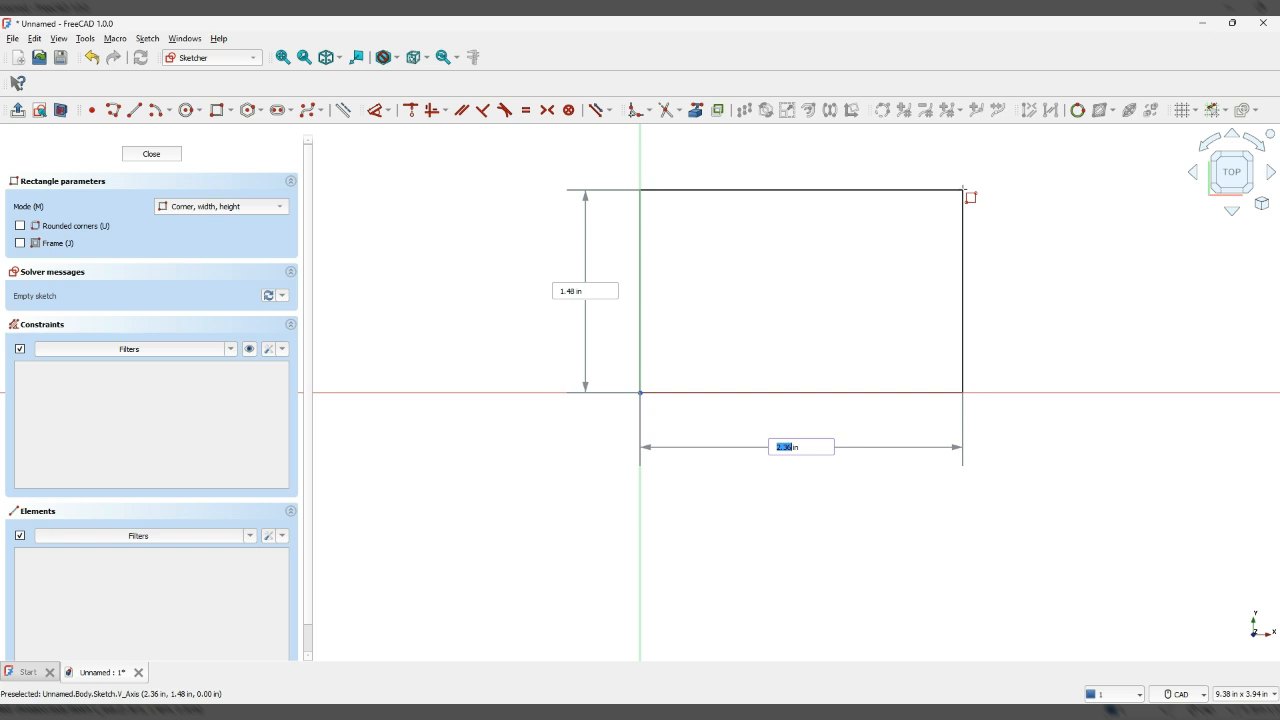
pyautogui.write('5.in')
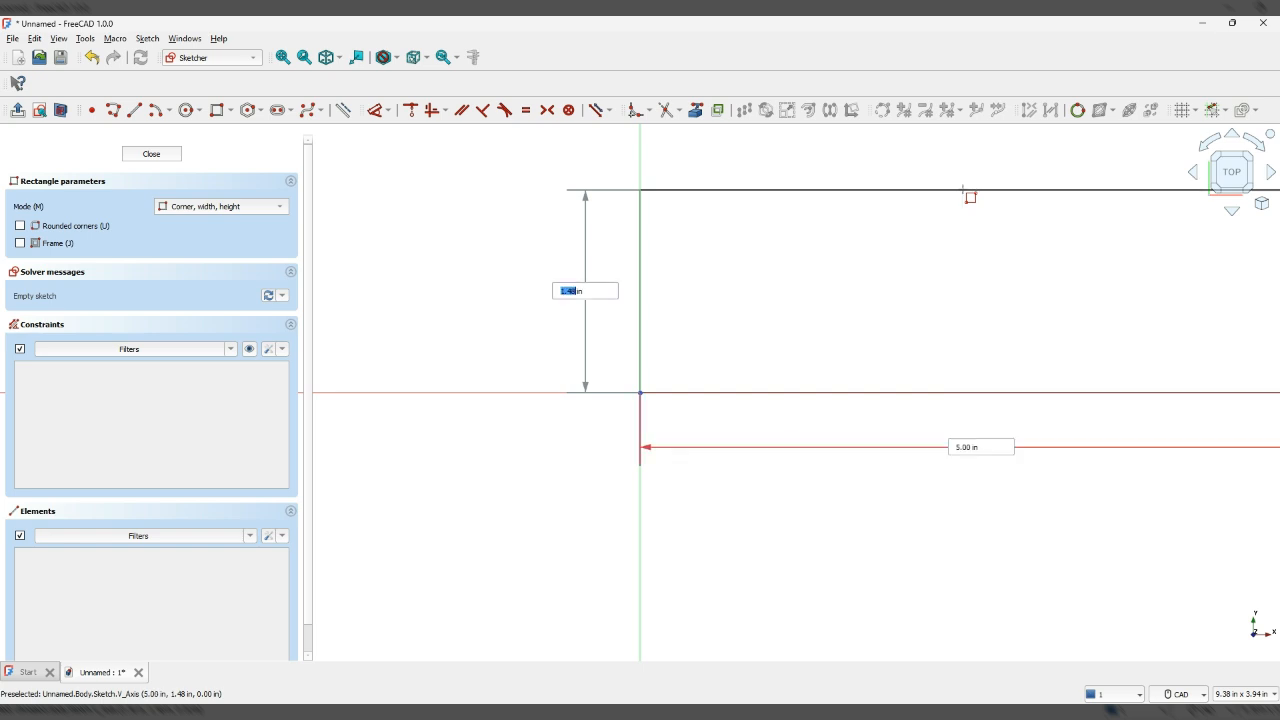
pyautogui.write('5 in')
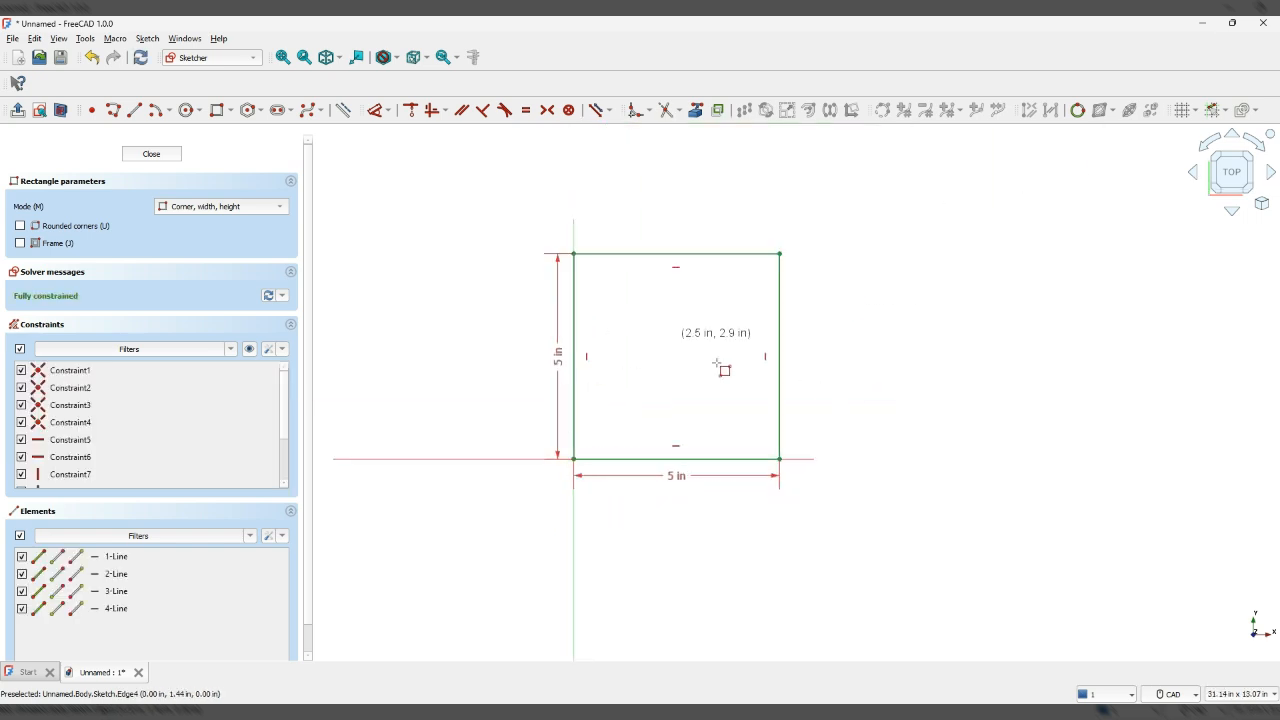
pyautogui.moveTo(740, 455)
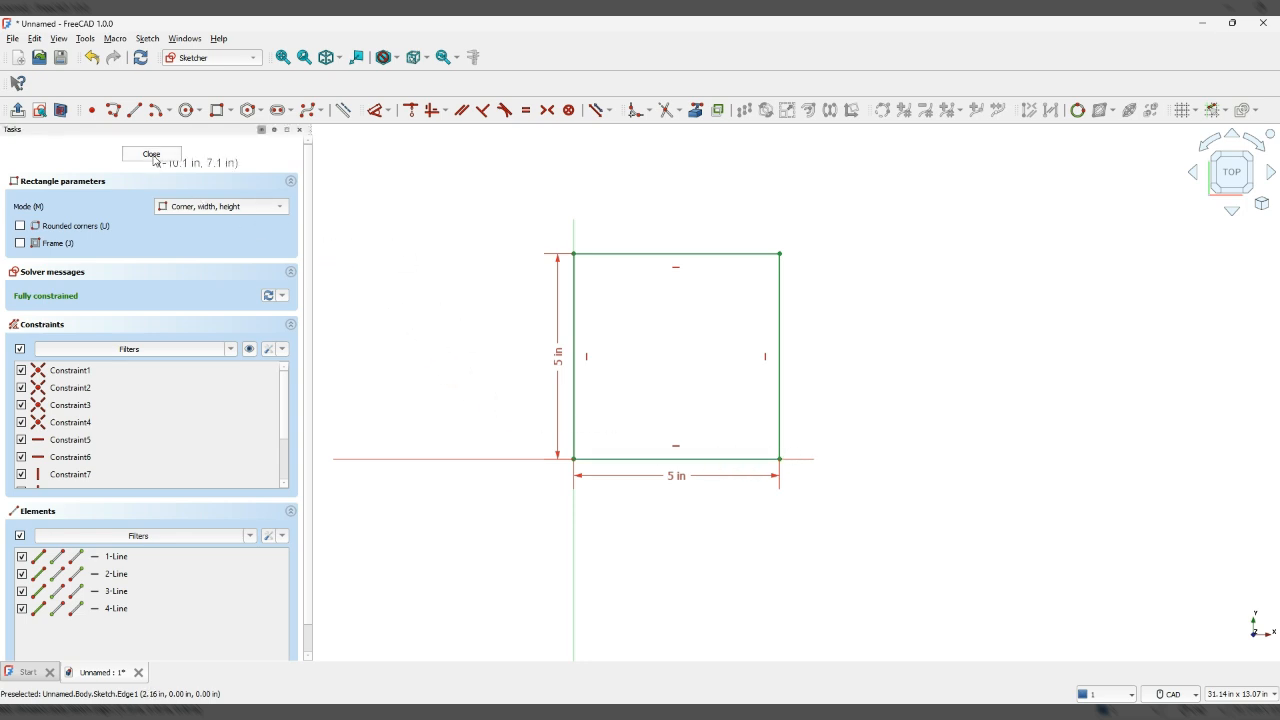
# Step: Close the square sketch and pad it to a 1 in thick plate
pyautogui.click(151, 154)
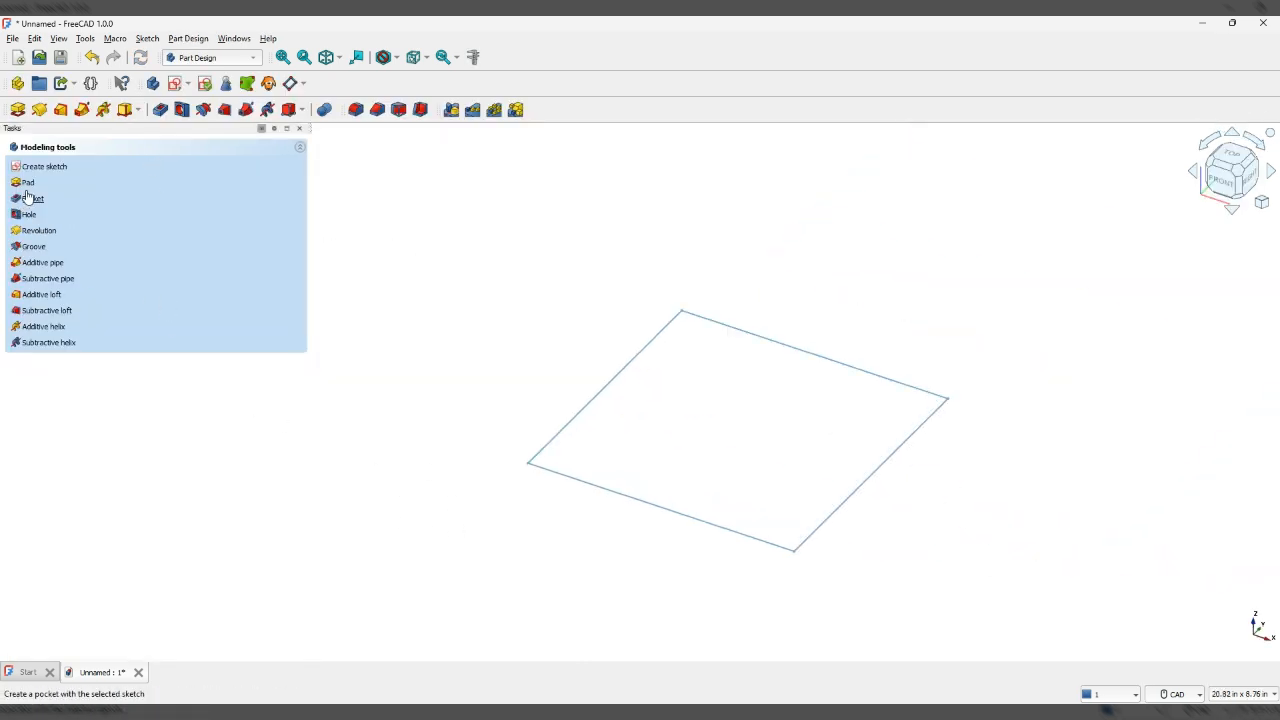
pyautogui.click(28, 182)
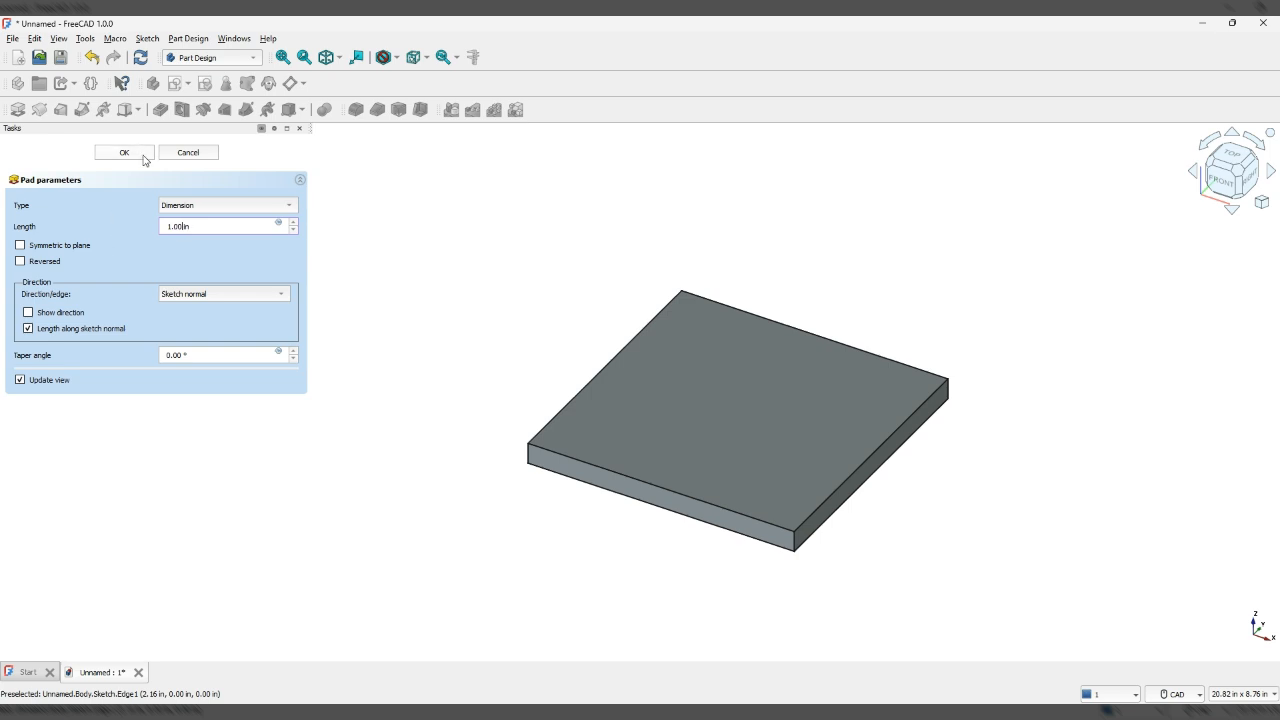
pyautogui.click(124, 152)
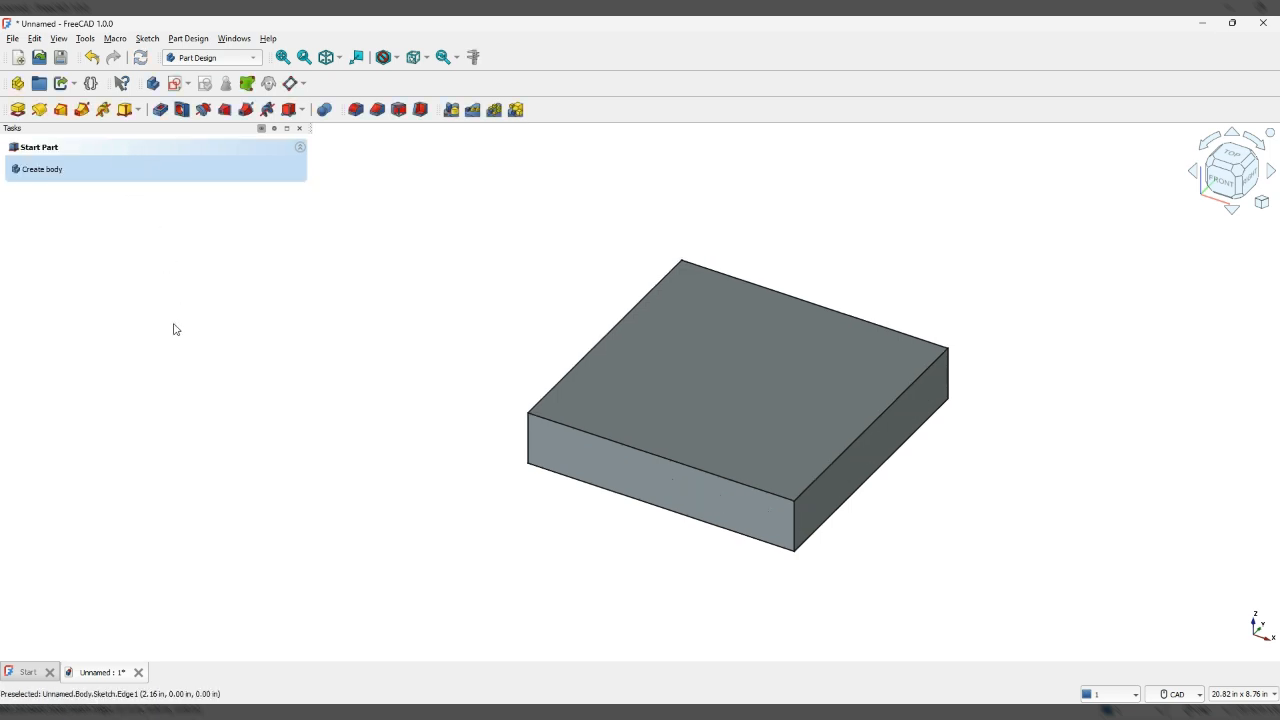
pyautogui.moveTo(180, 310)
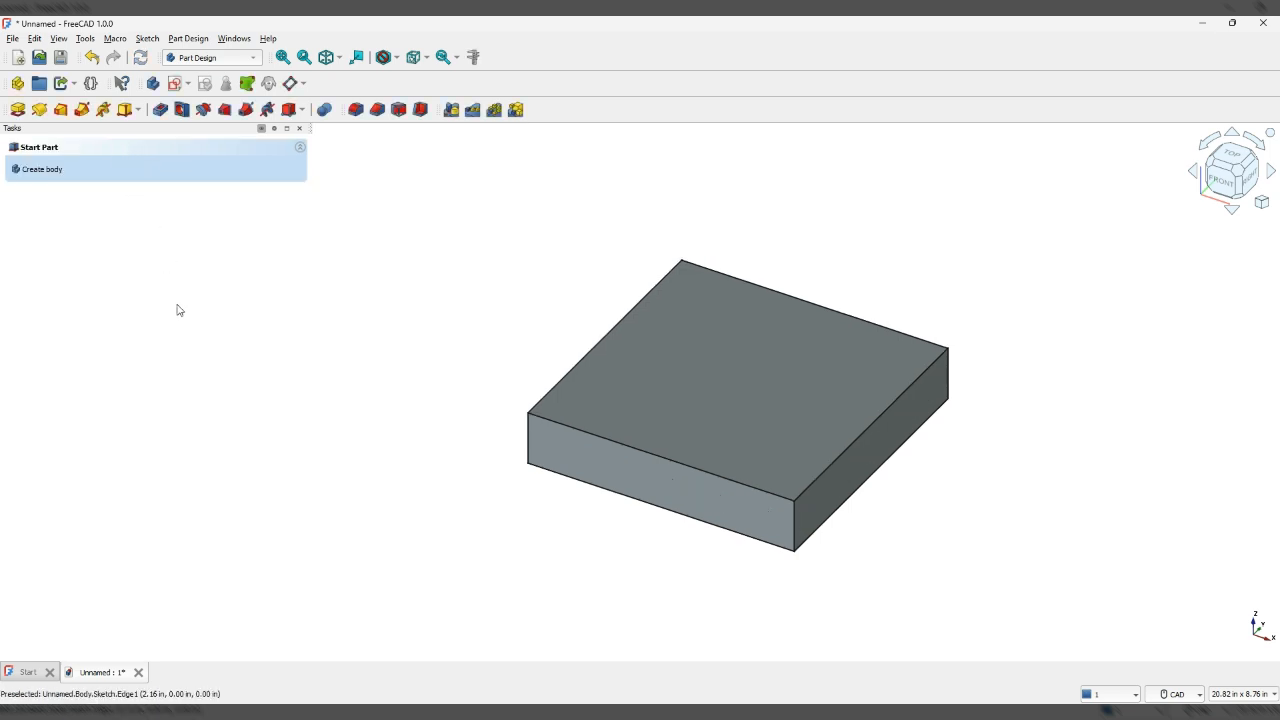
pyautogui.moveTo(569, 280)
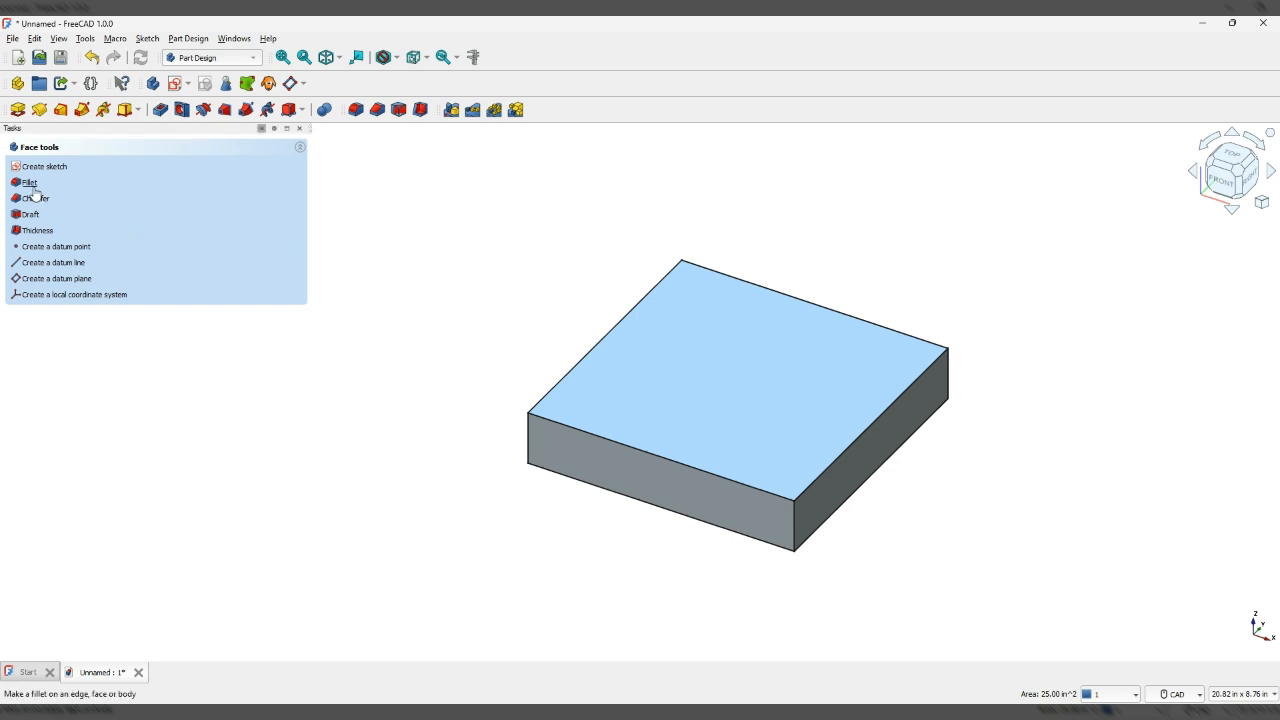
# Step: Create a new sketch on the plate's top face
pyautogui.click(44, 166)
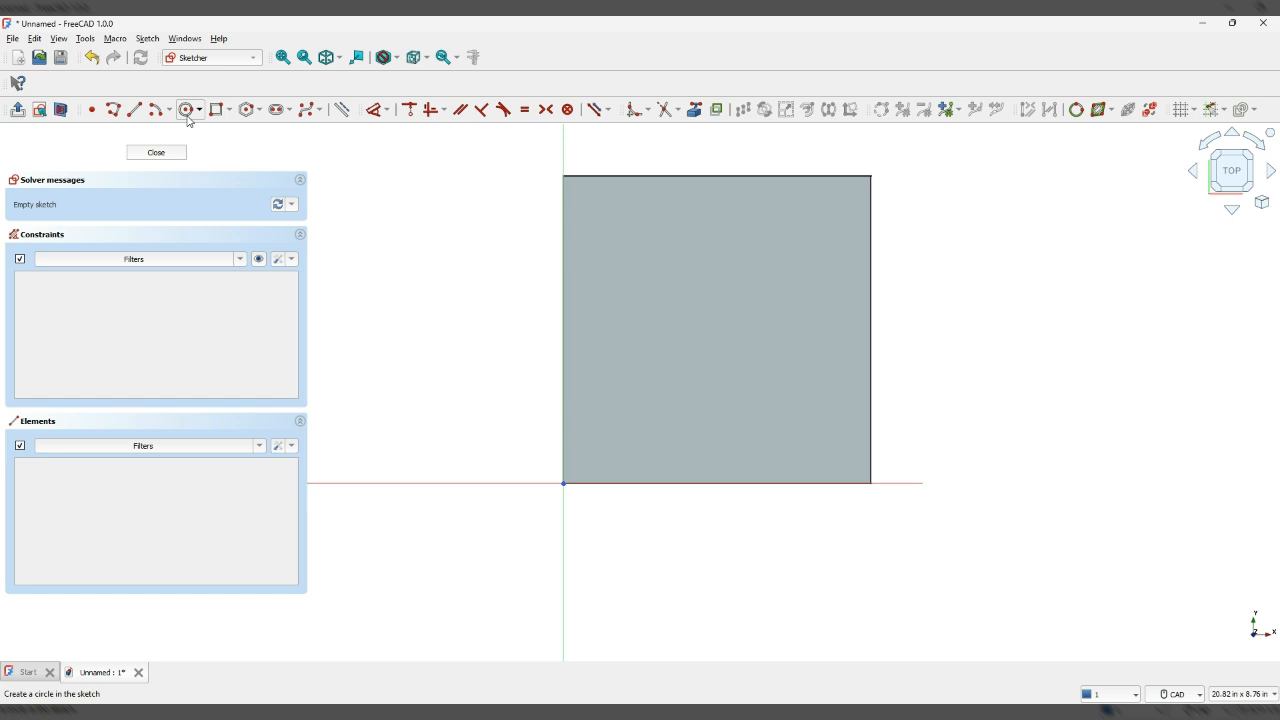
# Step: Draw a 1.500 in diameter circle near the plate centre and close the sketch
pyautogui.click(185, 109)
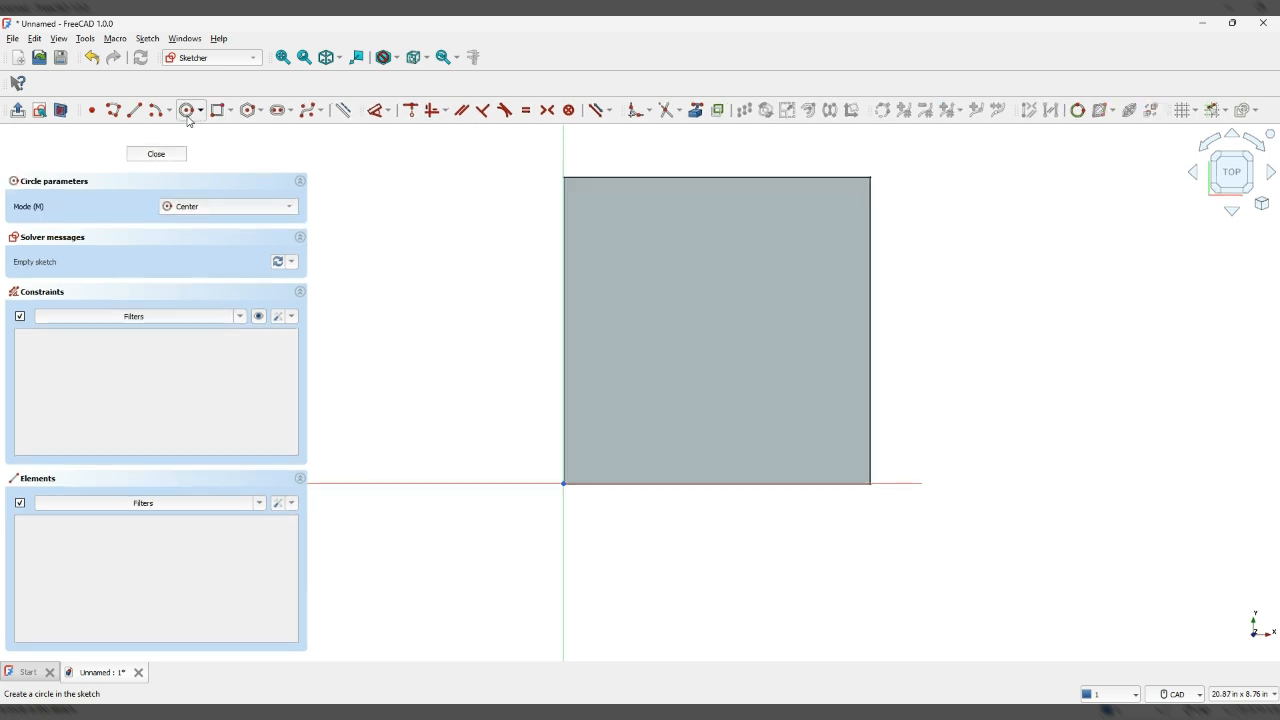
pyautogui.moveTo(704, 350)
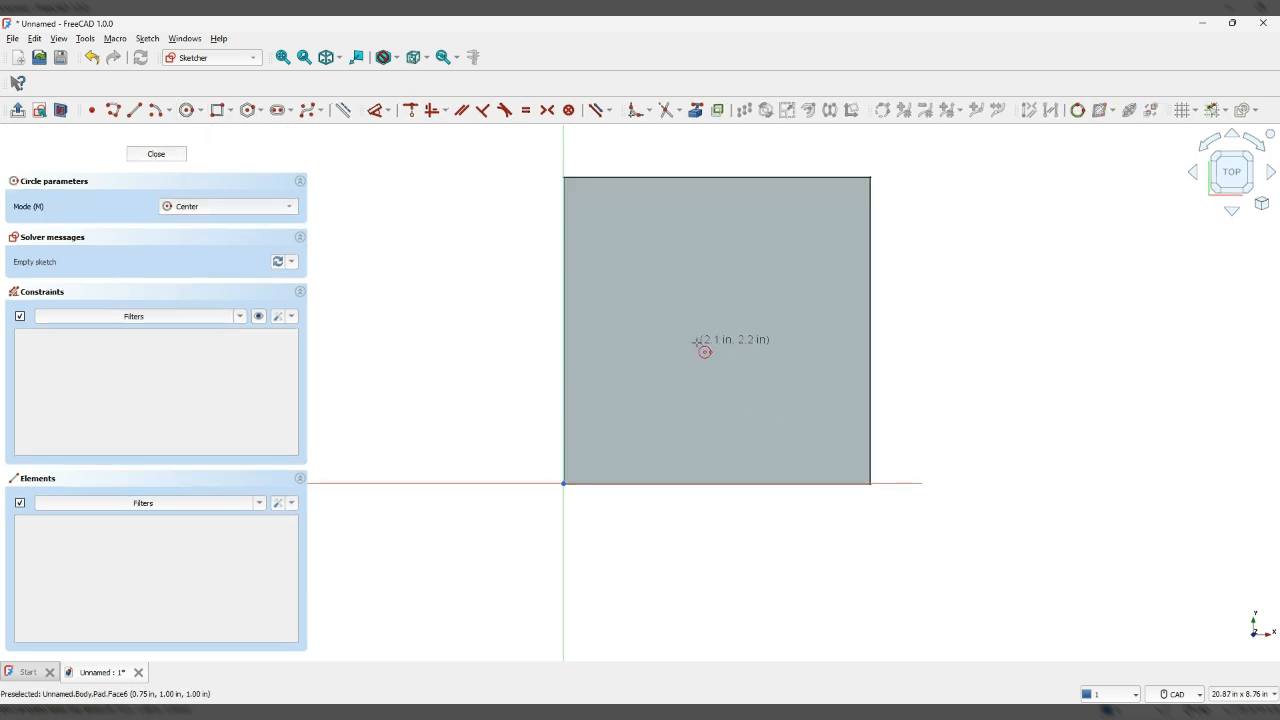
pyautogui.moveTo(700, 360)
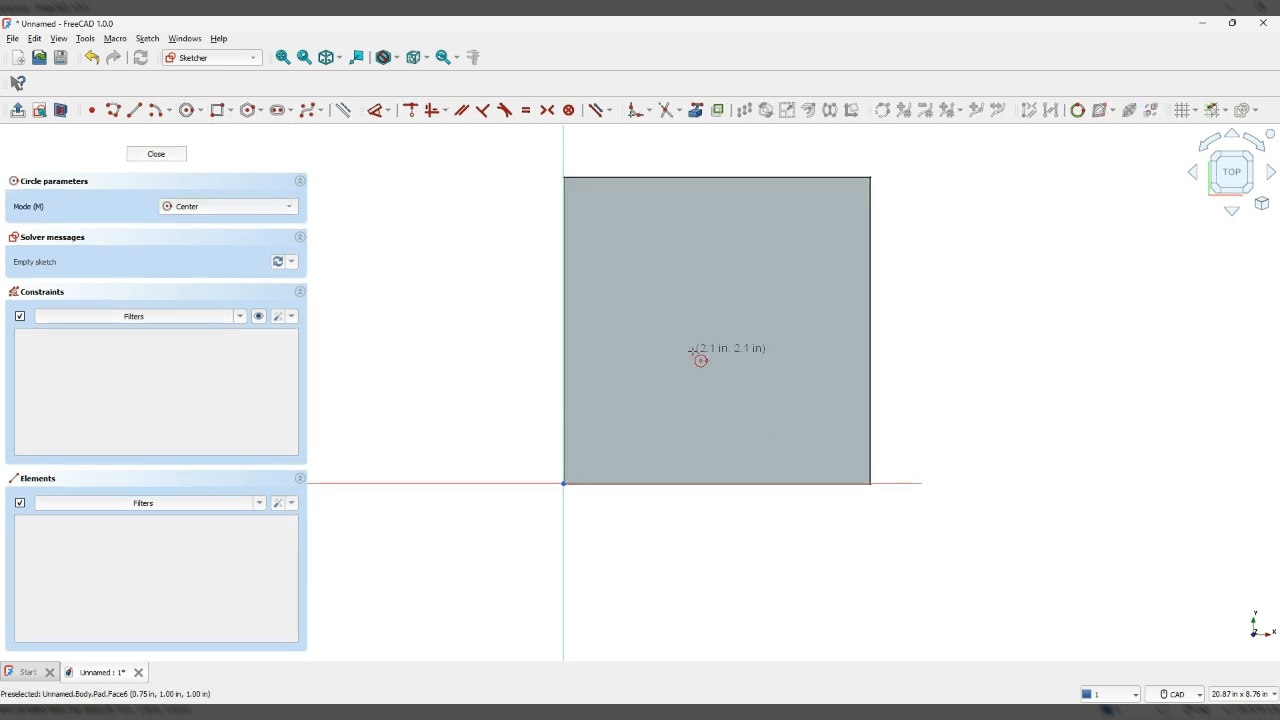
pyautogui.click(700, 348)
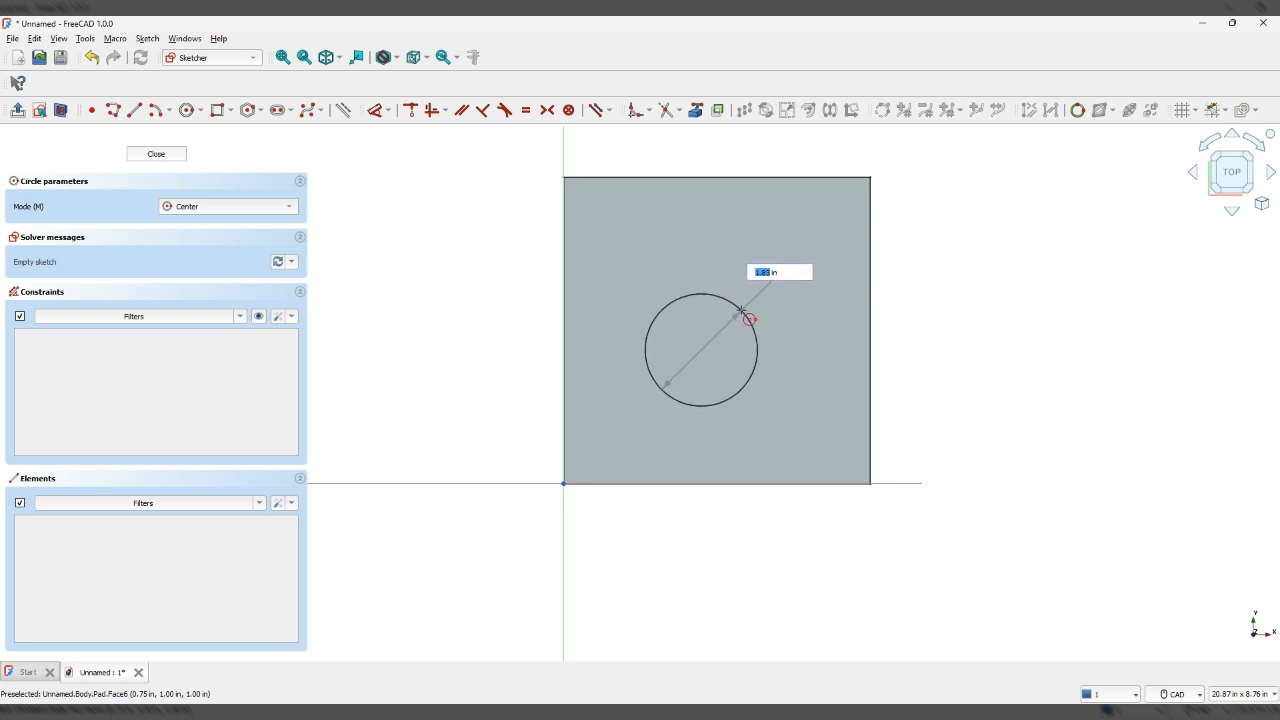
pyautogui.write('1.1')
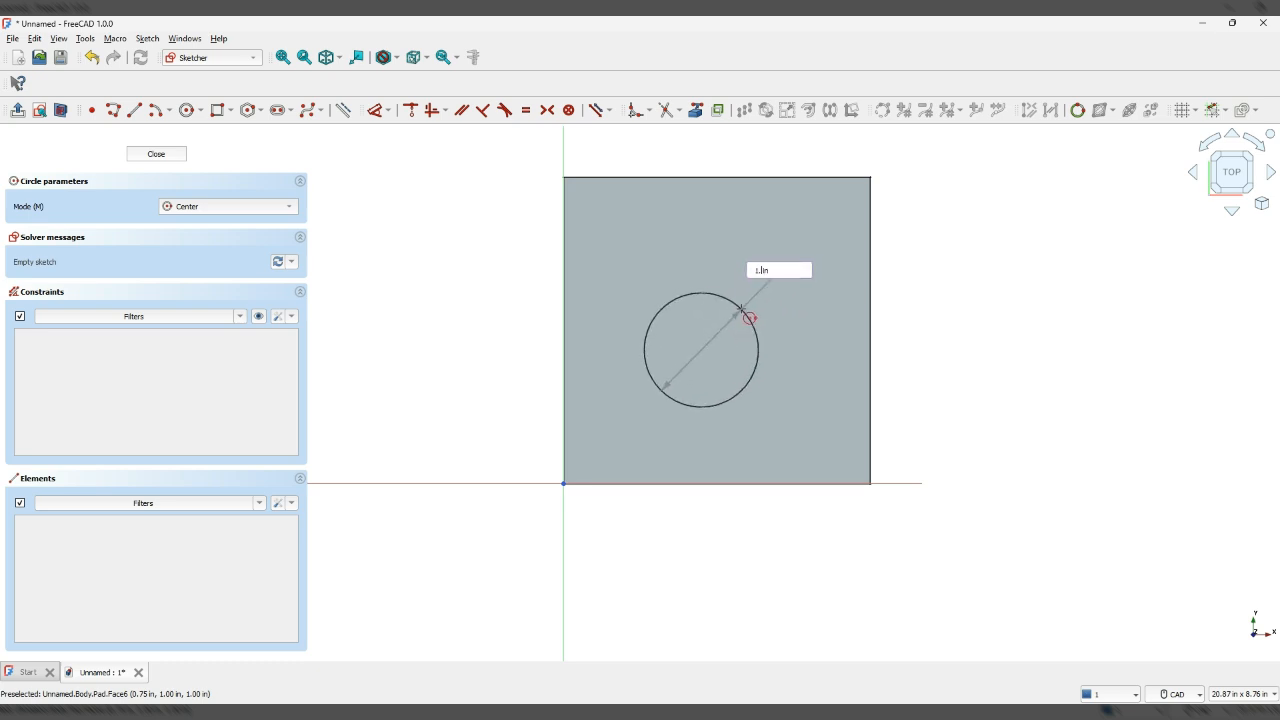
pyautogui.write('1.500in')
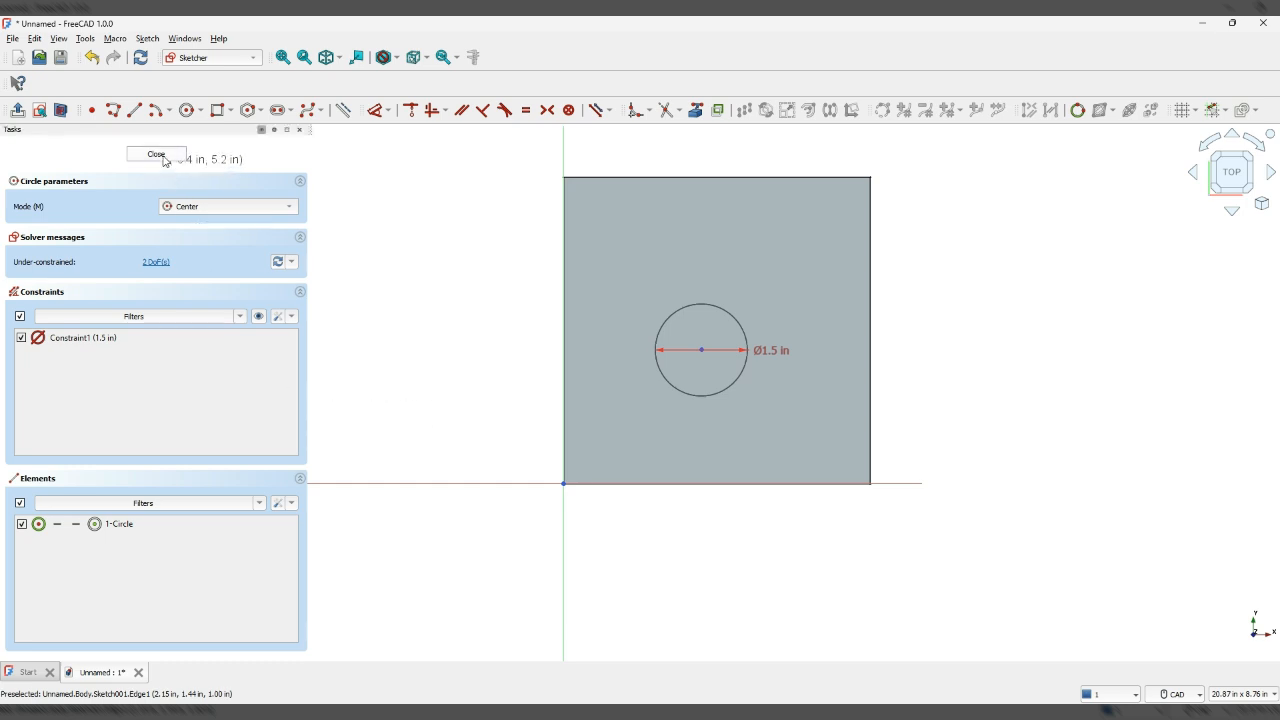
pyautogui.click(156, 154)
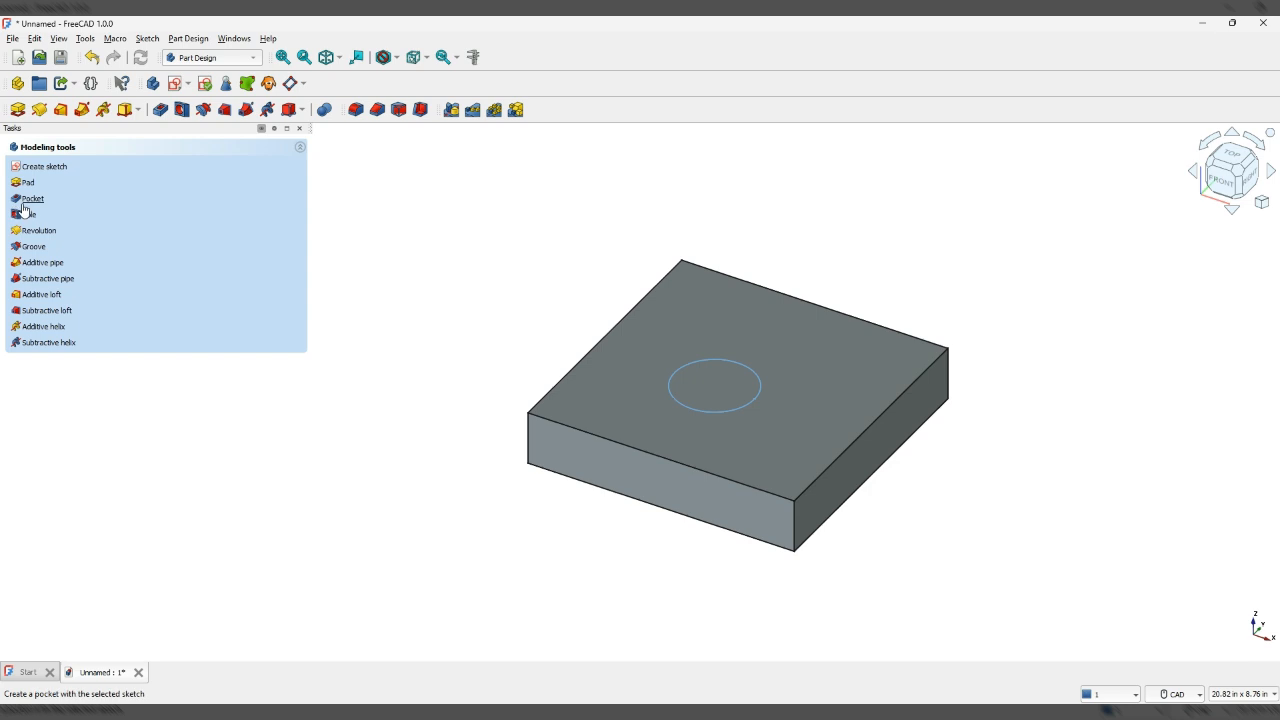
pyautogui.moveTo(28, 182)
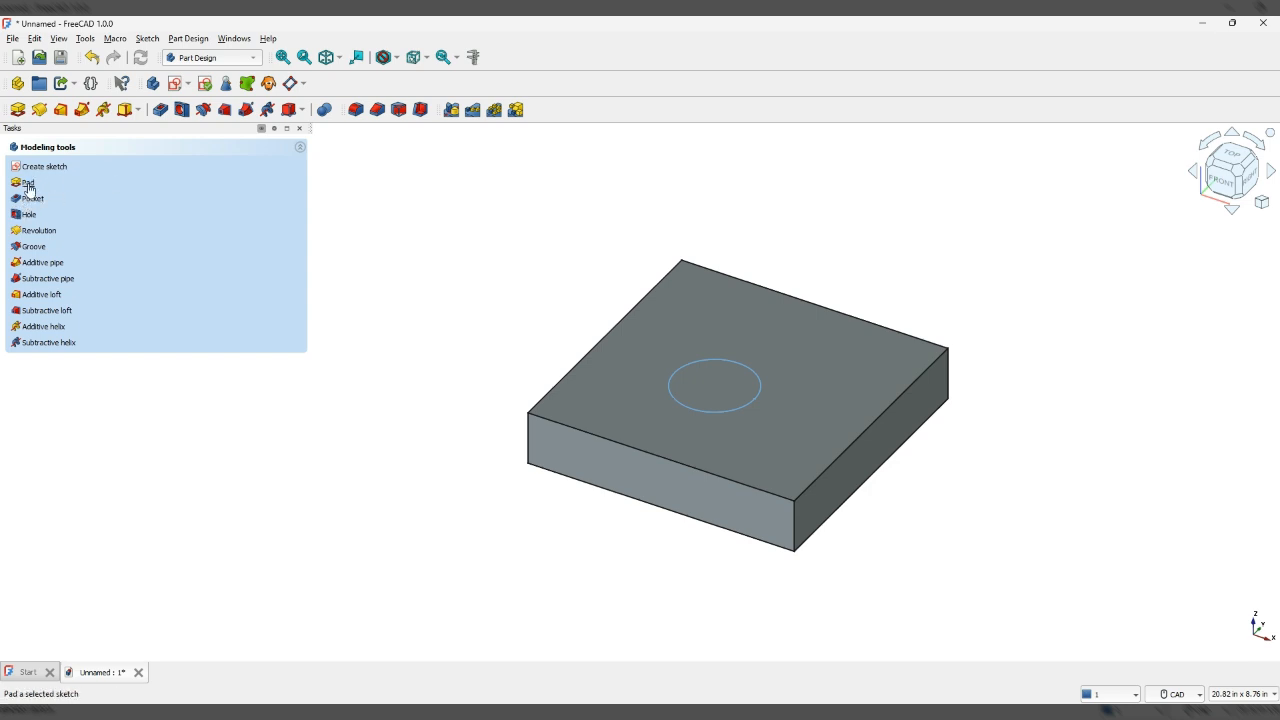
# Step: Pad the circle sketch to a 0.125 in tall boss
pyautogui.click(28, 181)
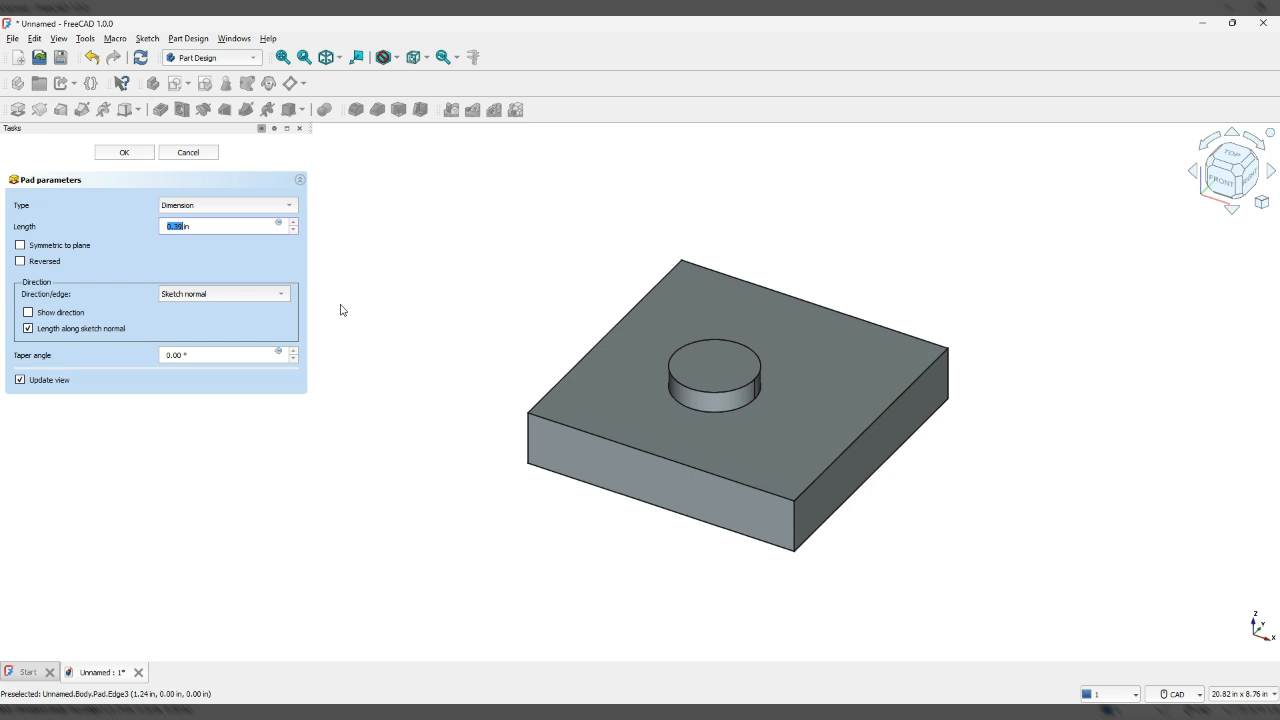
pyautogui.write('.125 in')
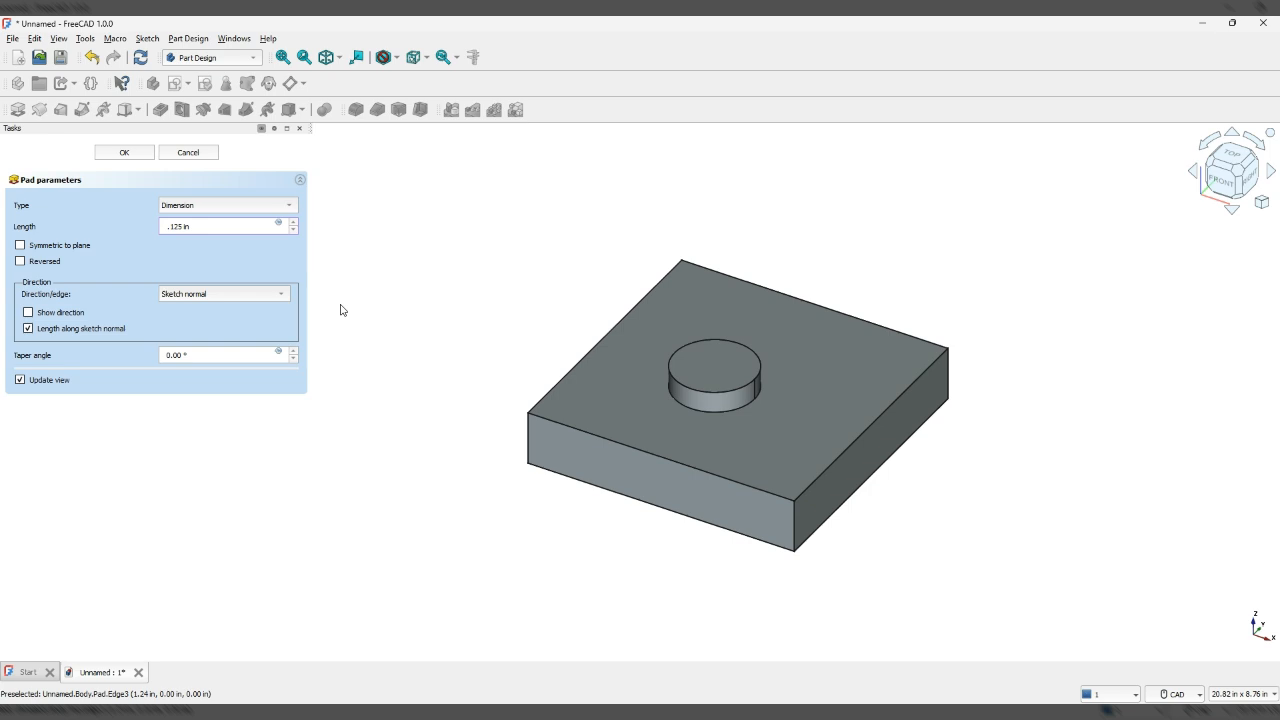
pyautogui.click(123, 152)
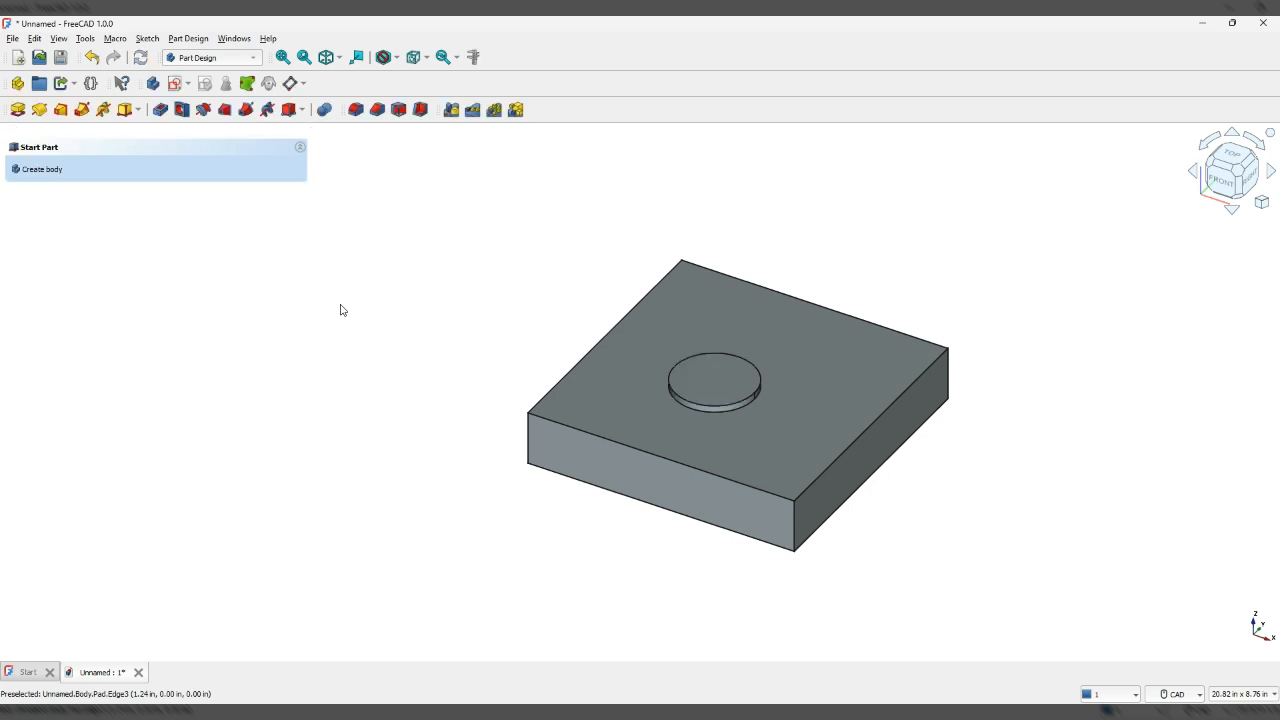